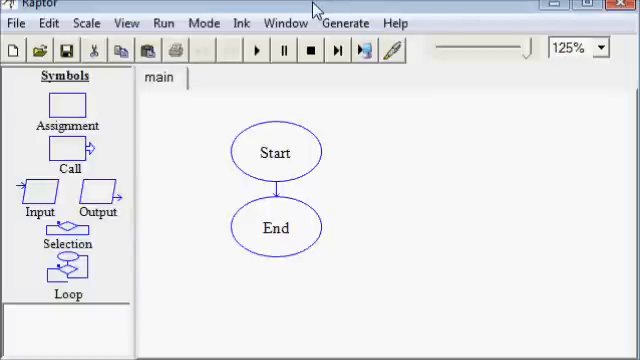
mouse_move(240, 20)
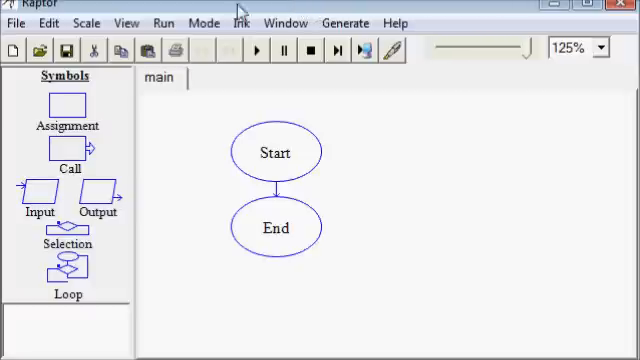
mouse_move(88, 108)
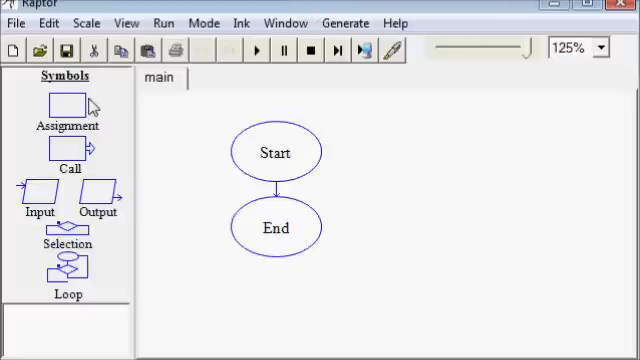
mouse_move(104, 210)
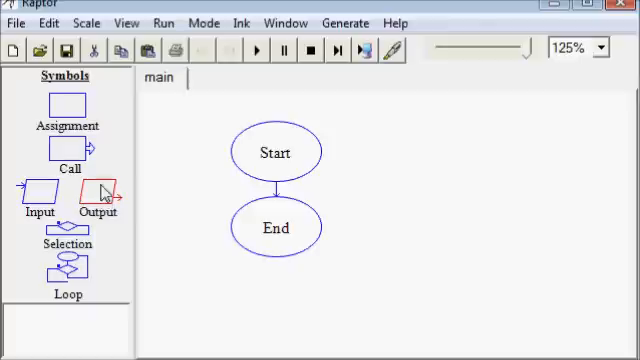
mouse_move(164, 198)
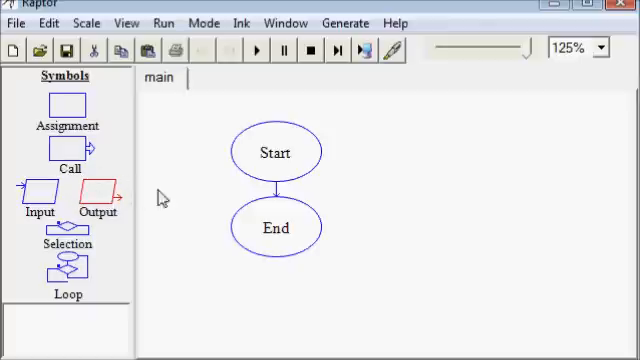
mouse_move(256, 192)
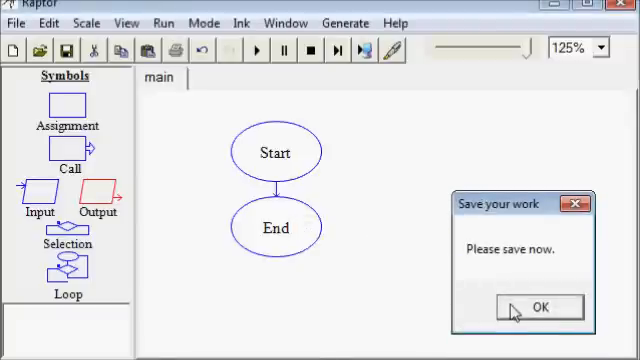
Step: Save the flowchart as a.rap and set the new output step to put "hello world"
left_click(538, 308)
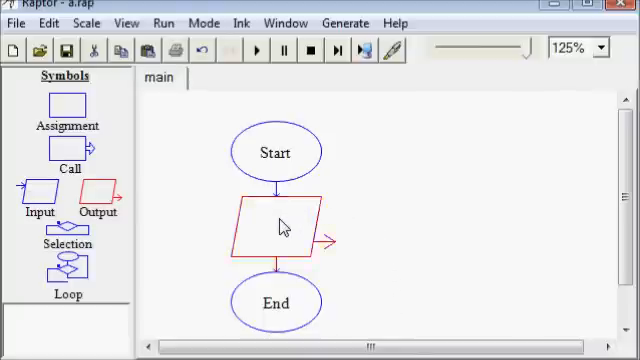
double_click(280, 228)
type("\"")
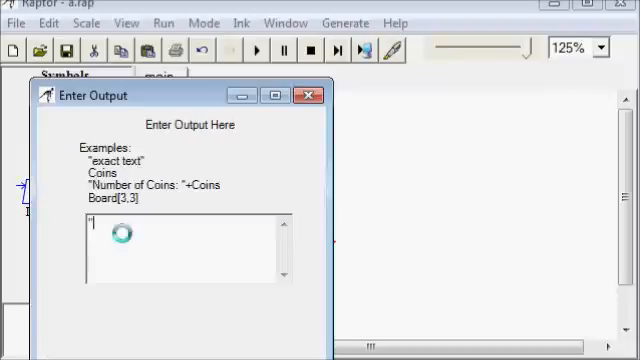
type("he")
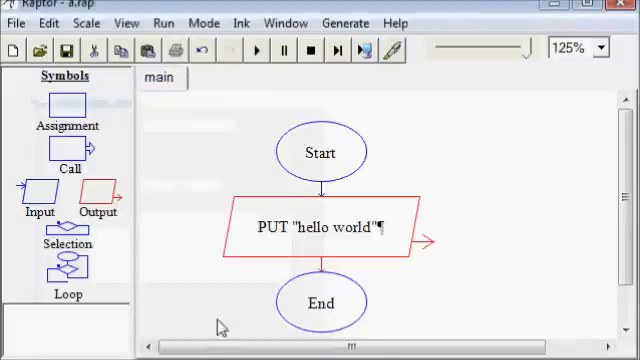
mouse_move(256, 50)
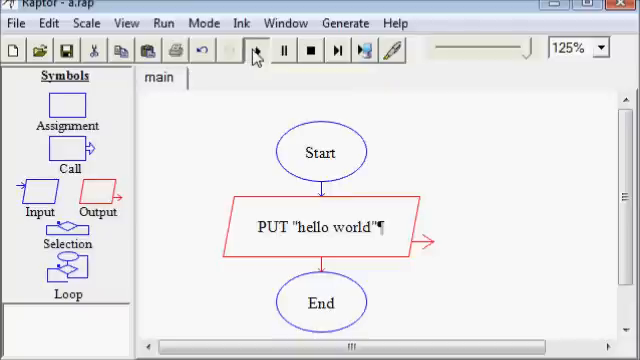
Step: Run the flowchart normally, then run it compiled, each printing hello world
left_click(256, 50)
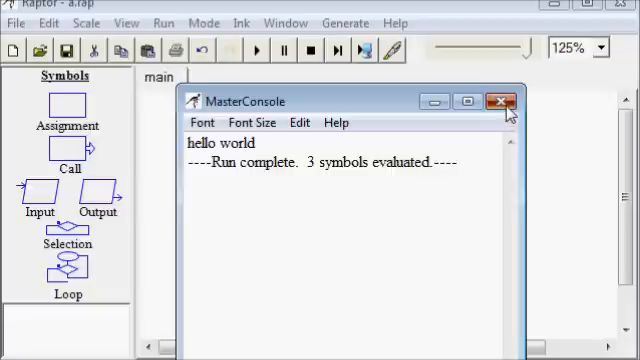
left_click(504, 100)
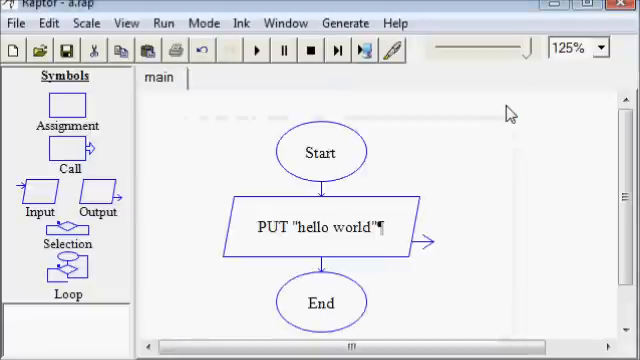
left_click(162, 24)
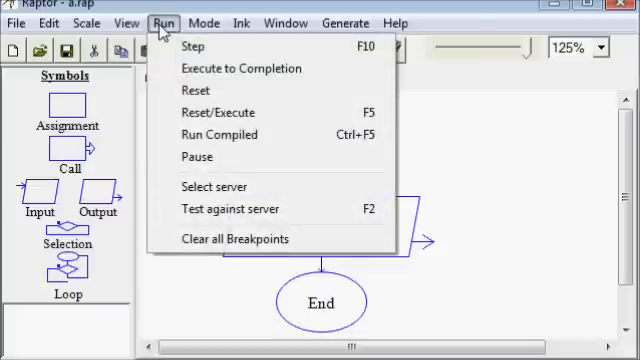
mouse_move(218, 112)
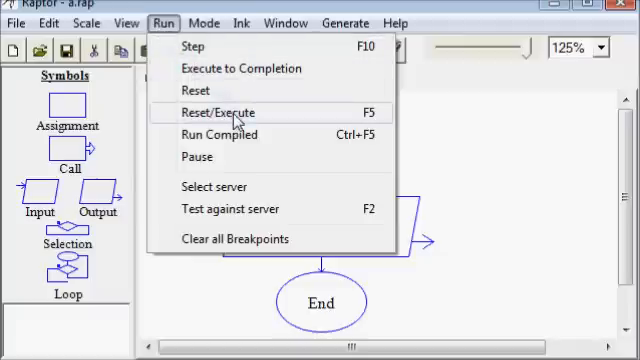
mouse_move(232, 136)
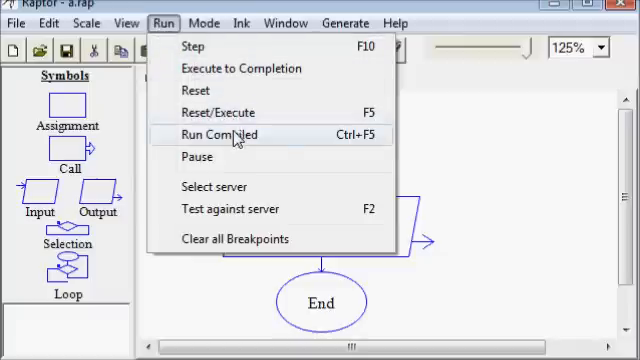
left_click(222, 134)
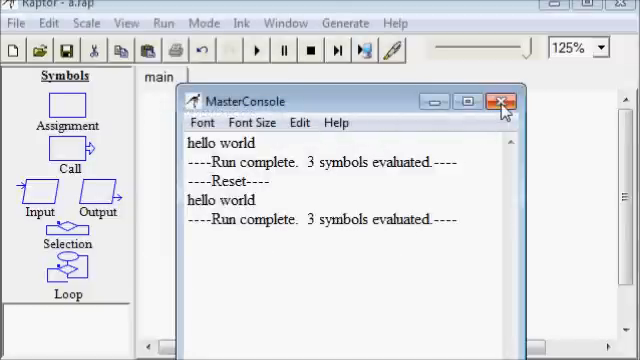
left_click(504, 100)
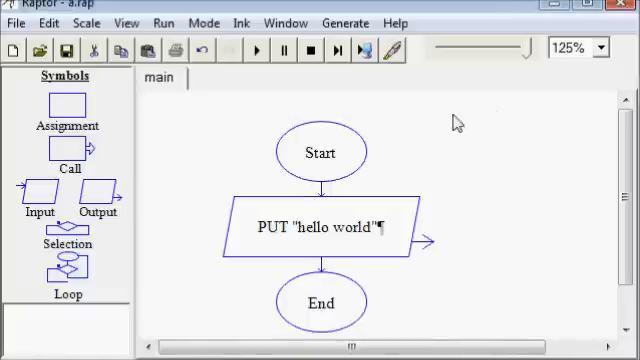
mouse_move(410, 130)
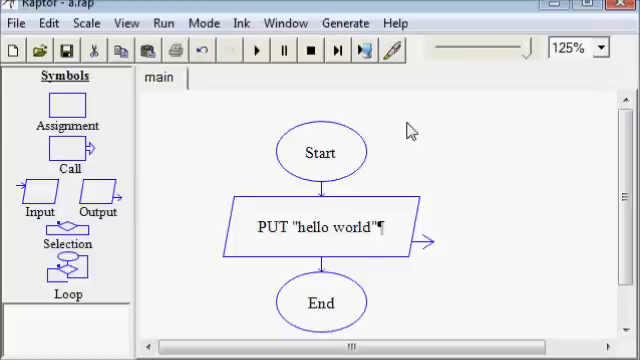
mouse_move(244, 132)
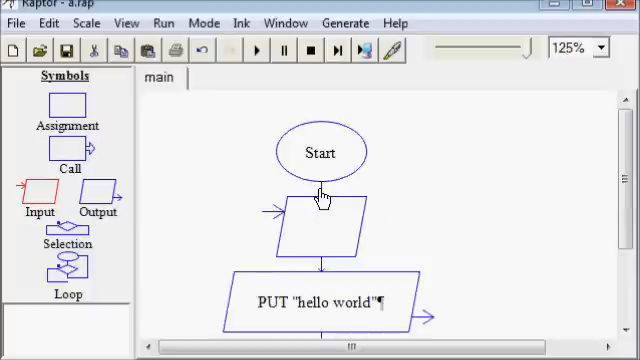
mouse_move(324, 232)
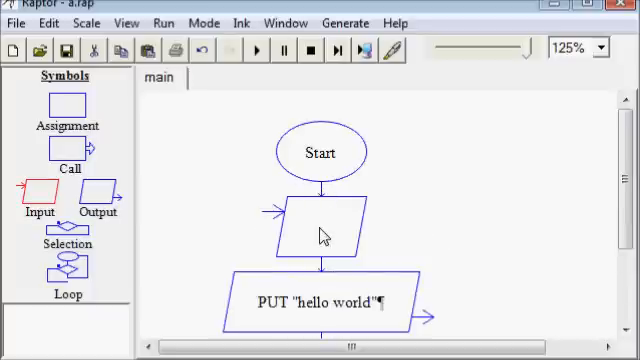
Step: Set the input step to prompt "What is your name?" and store the answer in name
double_click(320, 230)
type("W")
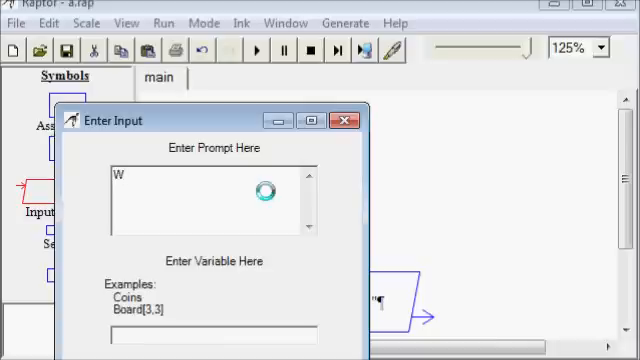
type("hat is")
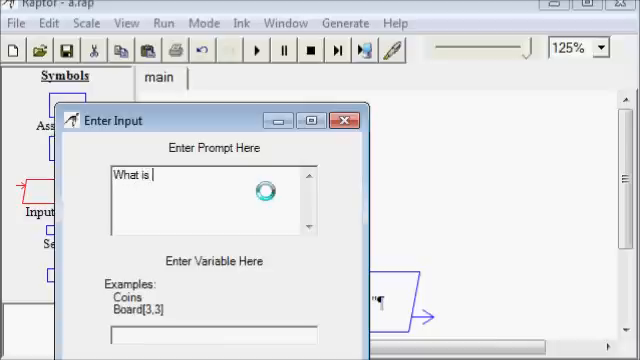
type("your")
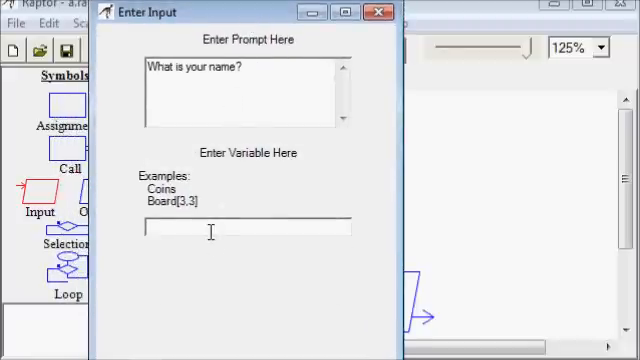
type("name")
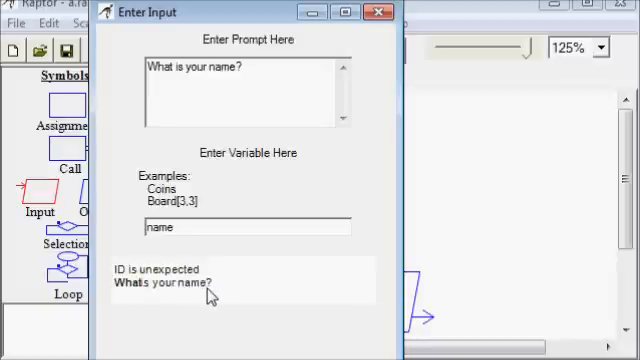
left_click(248, 72)
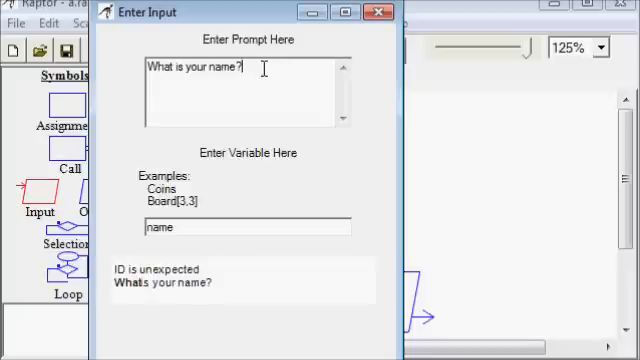
type("\"")
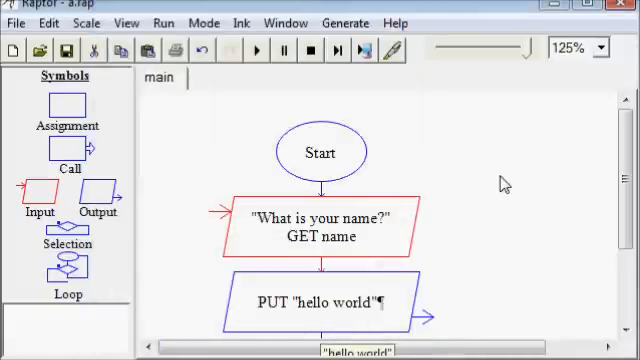
mouse_move(260, 50)
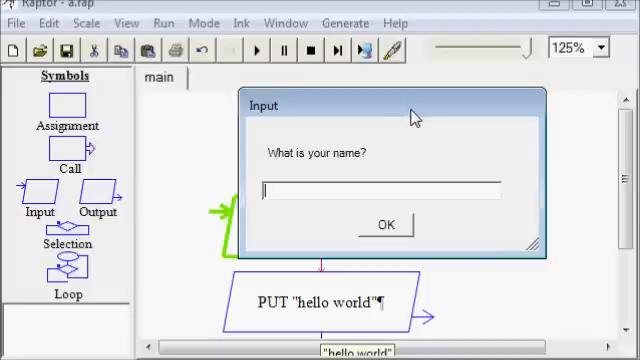
Step: Run the flowchart and enter bob as the name at the input prompt
type("bob")
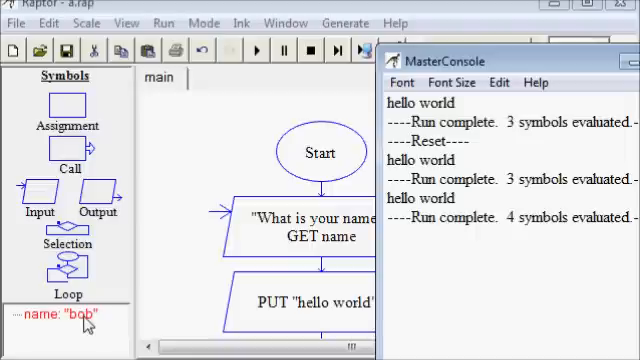
mouse_move(240, 160)
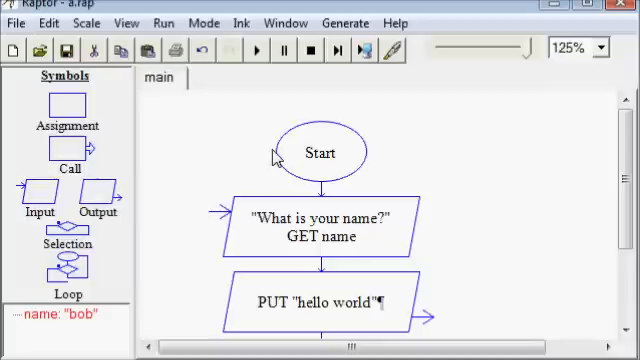
mouse_move(324, 302)
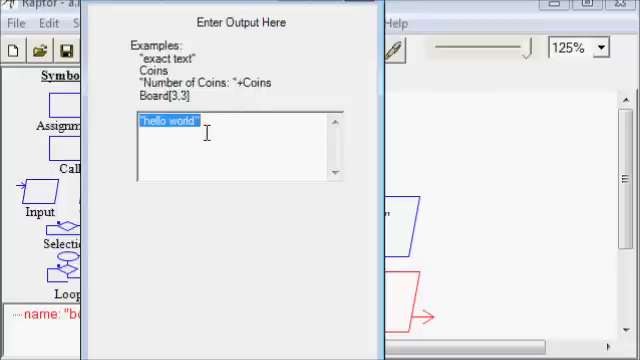
Step: Change the output step to put name, then run the flowchart entering tom
type("name")
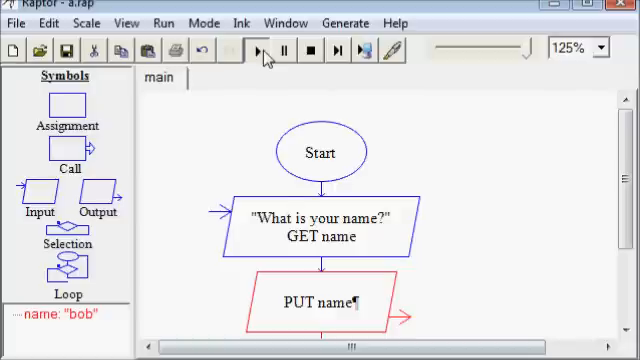
left_click(260, 52)
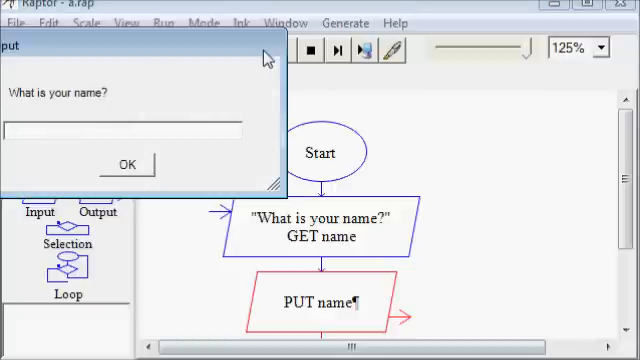
type("tom")
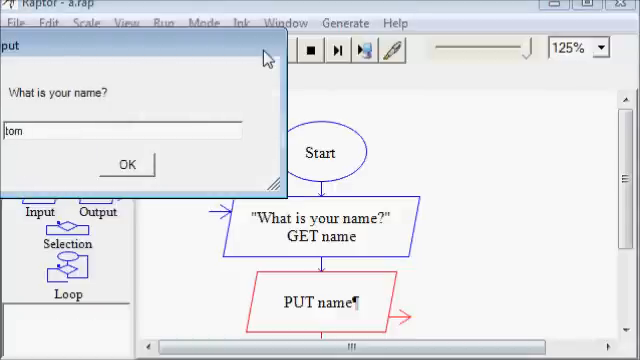
left_click(126, 164)
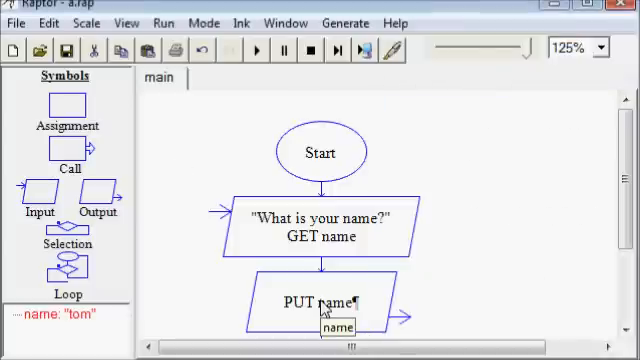
double_click(318, 304)
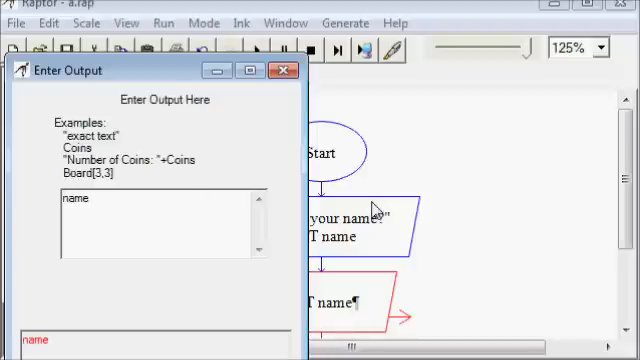
Step: Make the output "hello" + name and test-run it with bob, printing hellobob
type("\"H")
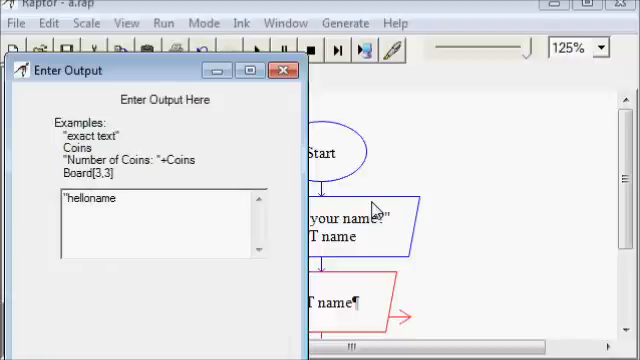
type("\"")
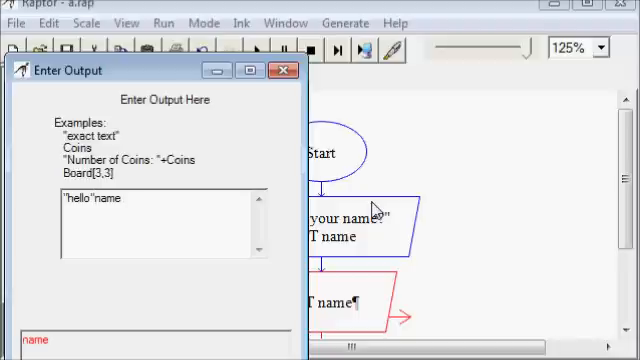
type("+")
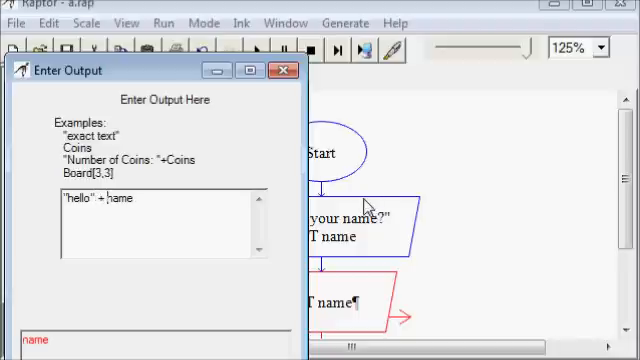
mouse_move(156, 170)
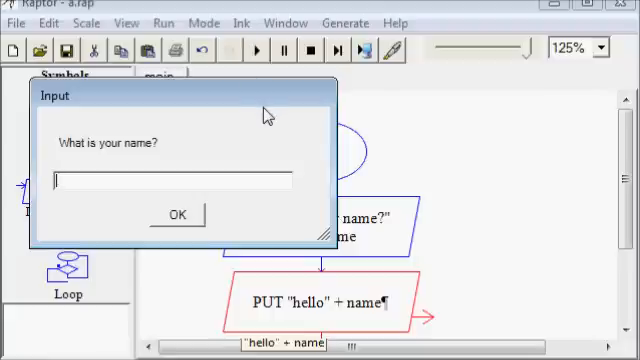
left_click(178, 214)
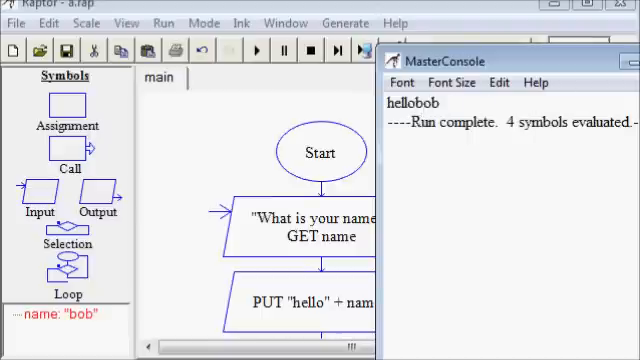
mouse_move(304, 316)
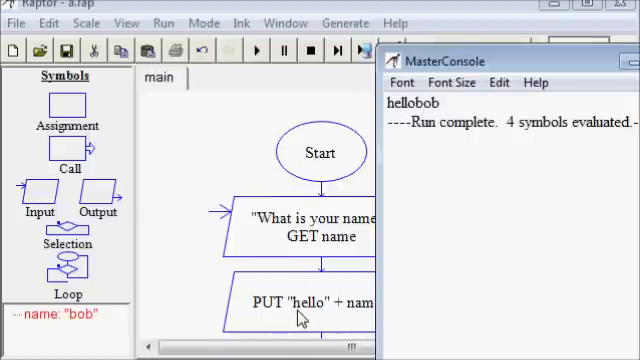
Step: Fix the output to "hello " + name with a space and run it again
double_click(300, 304)
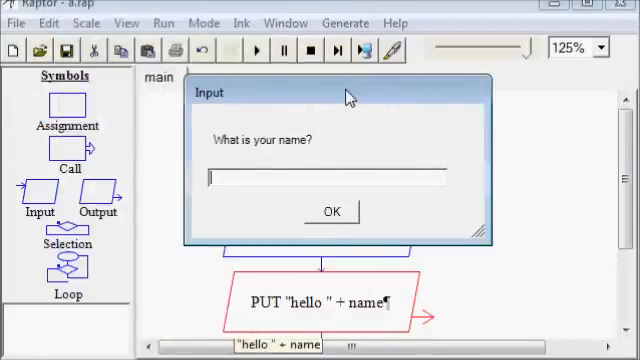
left_click(332, 212)
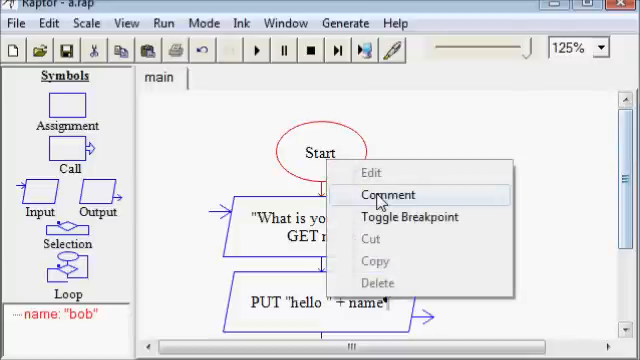
Step: Add a Start comment beginning with Thomas Smith and Ch. 1 Ex. 1
left_click(388, 196)
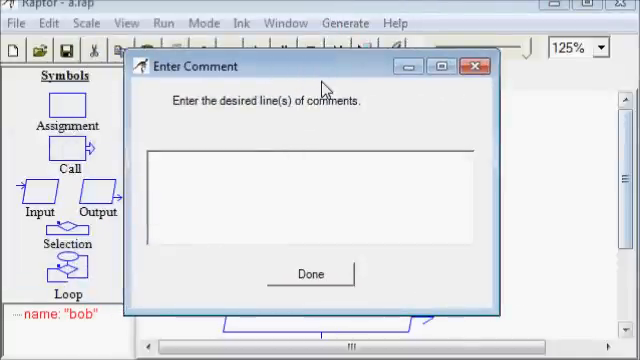
type("P")
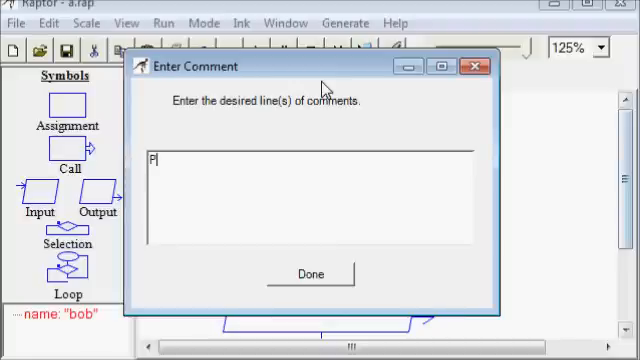
key("Backspace")
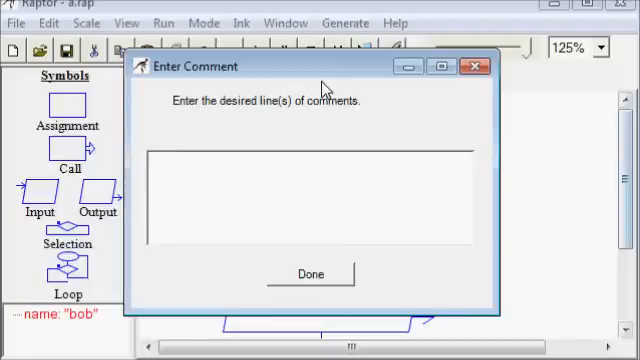
type("Thomas S")
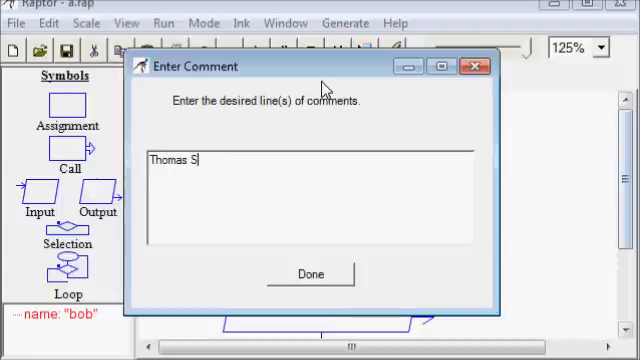
type("mith")
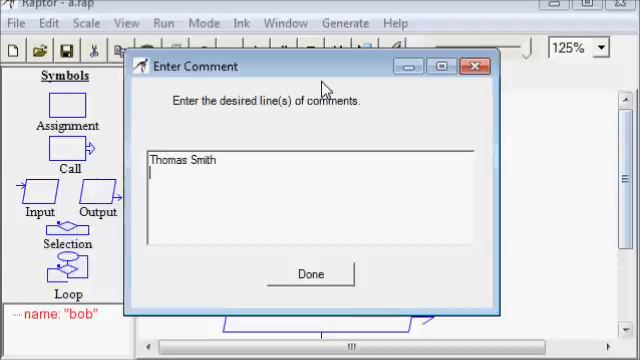
type("Th")
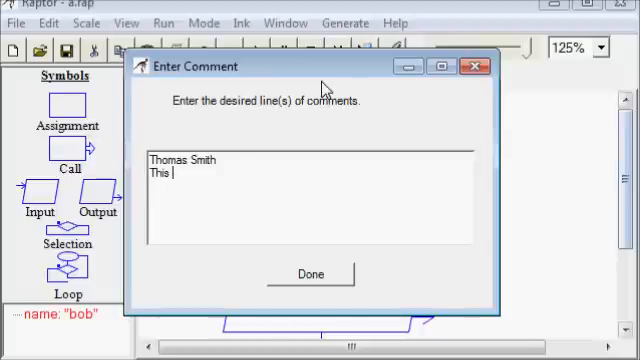
type("is")
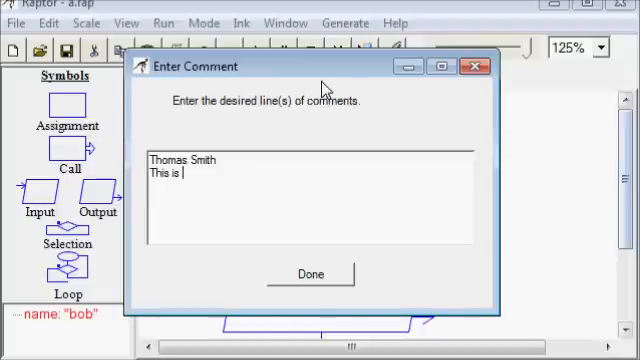
type("C")
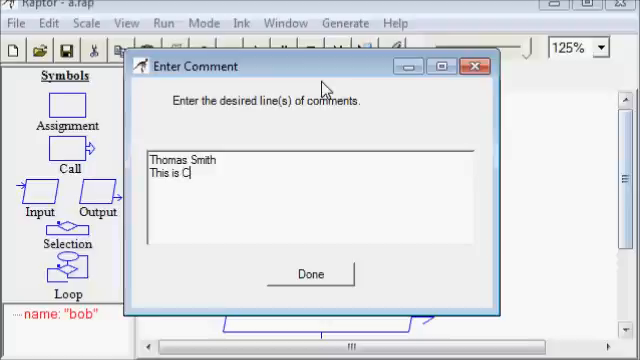
type("h")
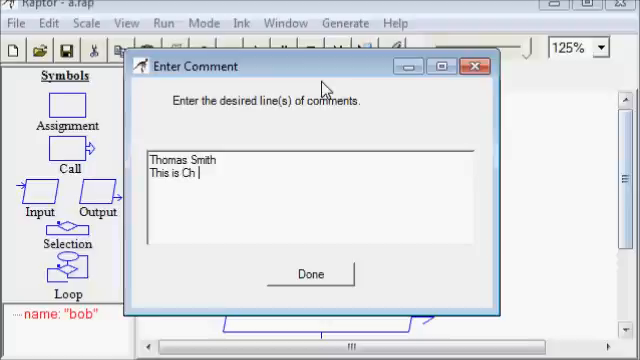
type("1. Ex.")
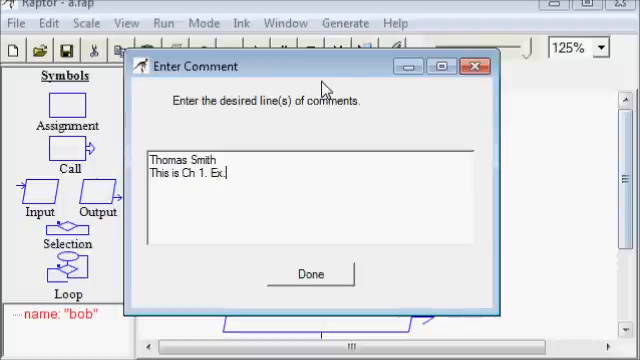
type("1.")
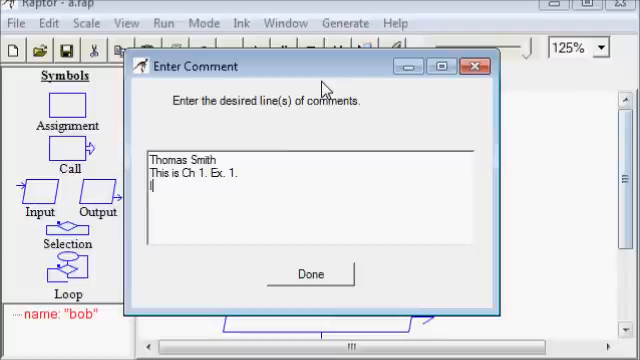
Step: Describe that an Input symbol gathers input which is then output using an Output symbol
type("In this progr")
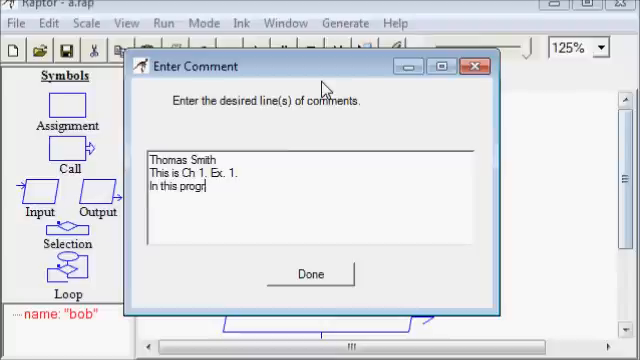
type("am")
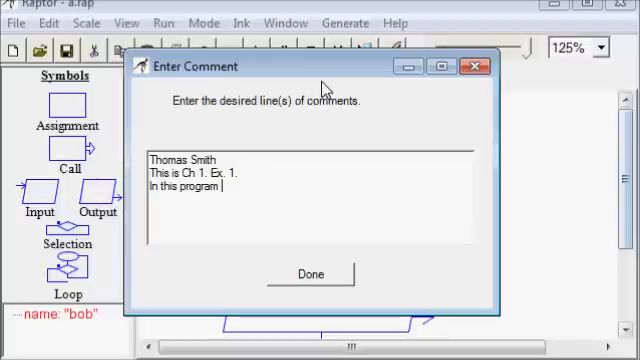
type("a")
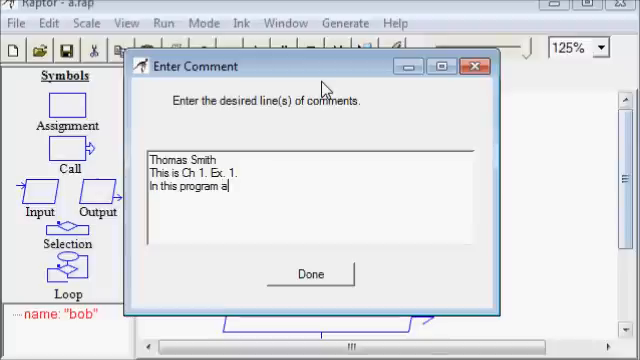
type("n Inp")
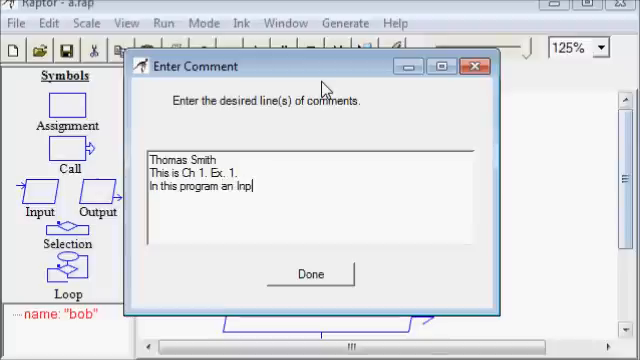
type("ut symbol is use")
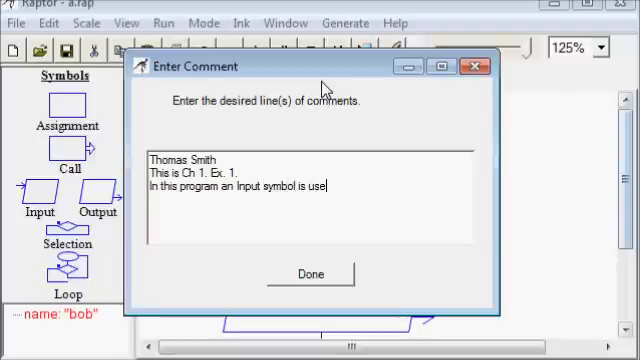
type("d")
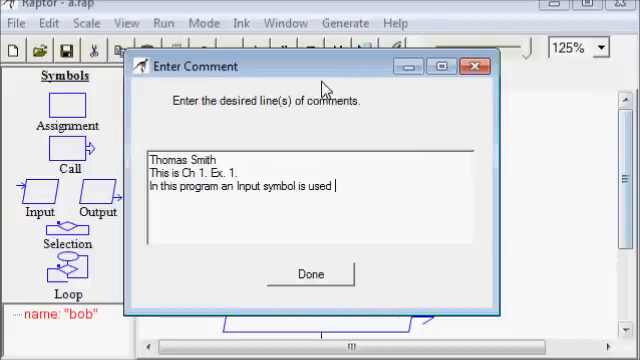
type("to gather input and")
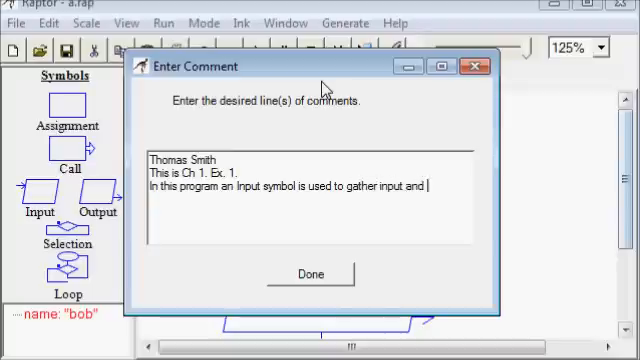
type("then")
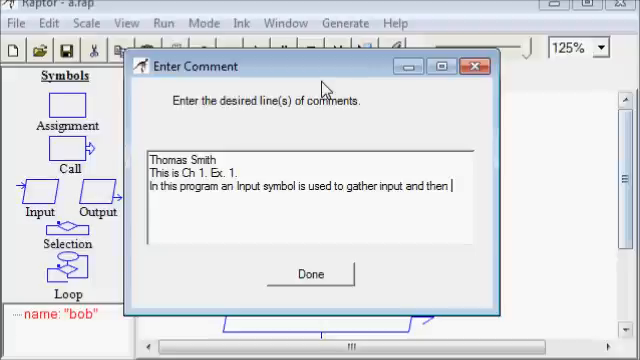
type("it is")
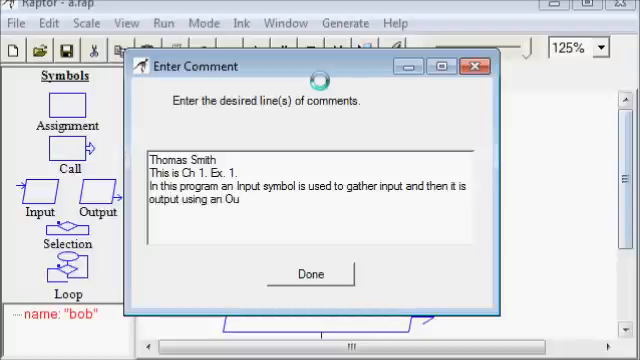
type("put symb")
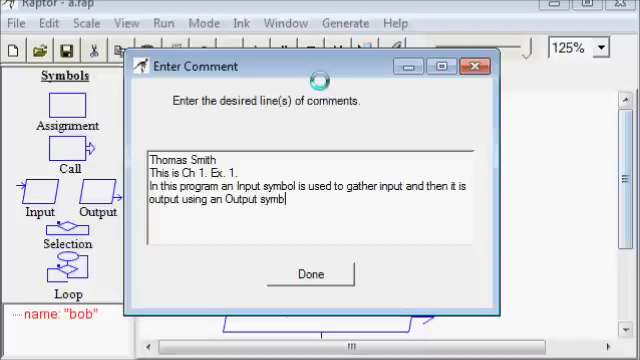
type("ol.")
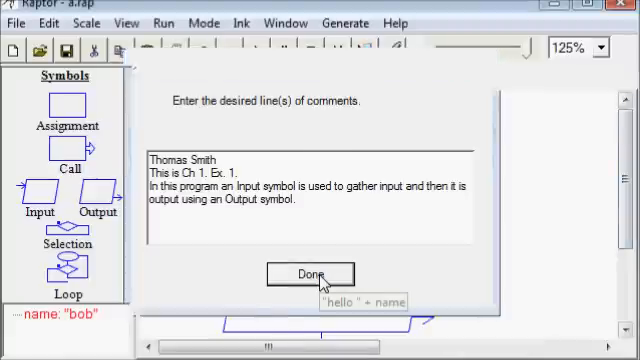
Step: Finish the comment and move the output symbol above the input symbol
left_click(310, 274)
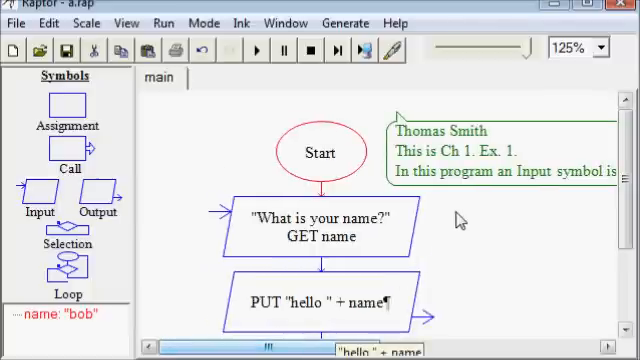
scroll("down", 3)
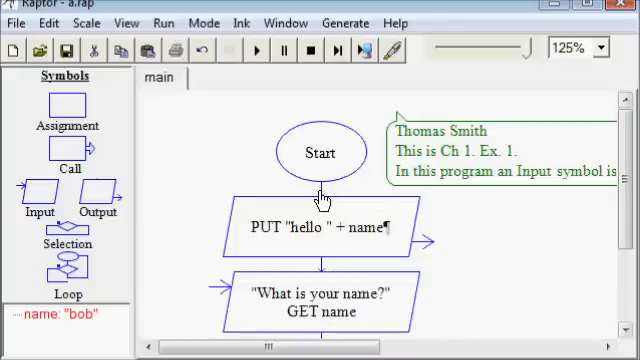
mouse_move(524, 240)
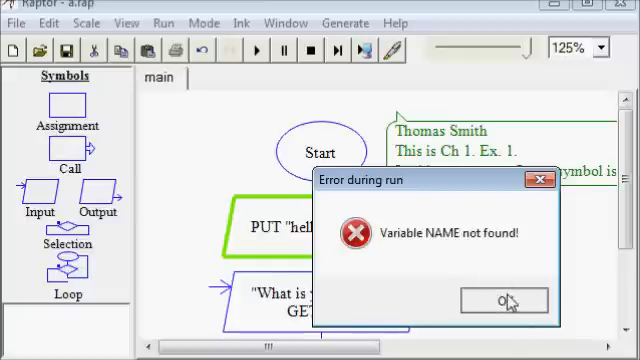
Step: Run the reordered flowchart and dismiss the 'Variable NAME not found!' error
left_click(504, 300)
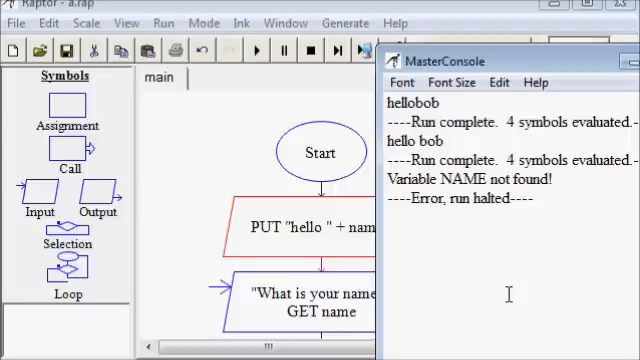
Step: Cut the output symbol and paste it back below the input symbol
right_click(320, 226)
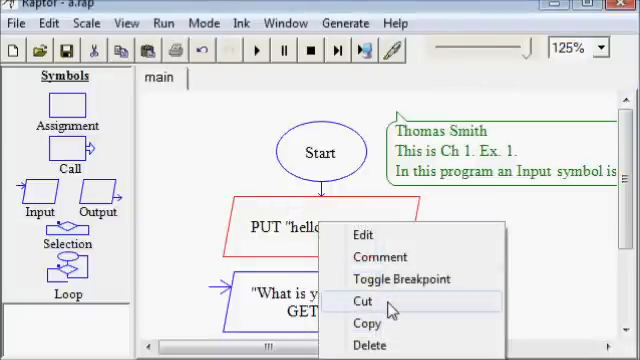
mouse_move(370, 344)
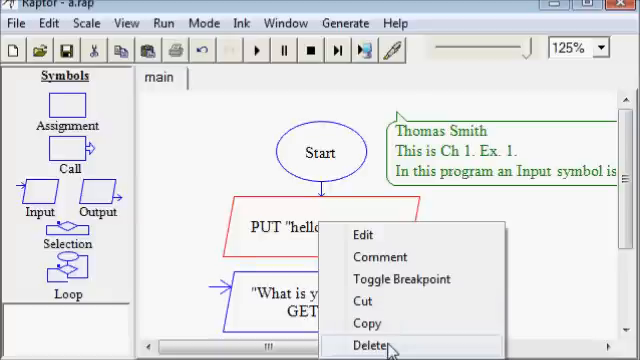
left_click(368, 344)
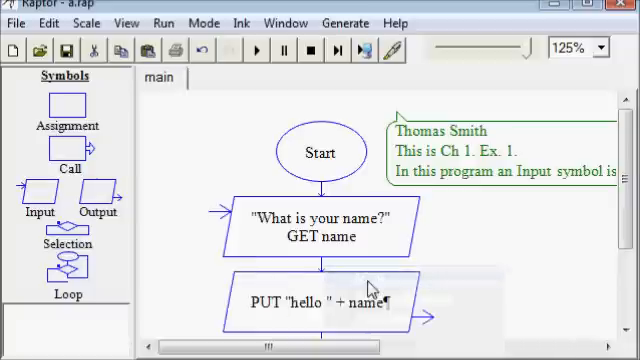
mouse_move(496, 204)
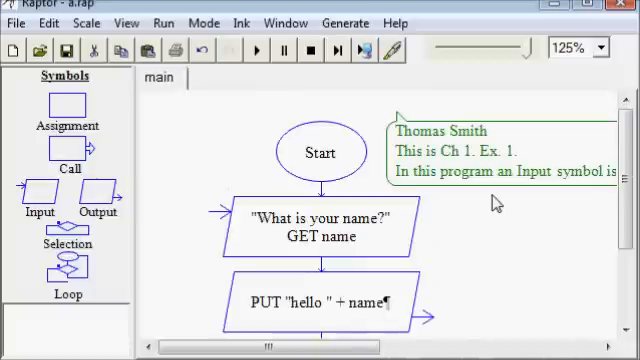
right_click(360, 272)
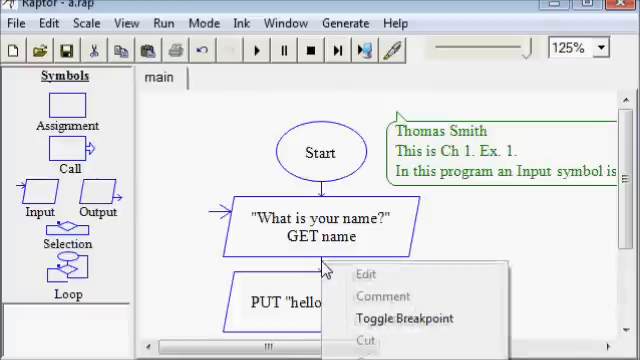
mouse_move(524, 260)
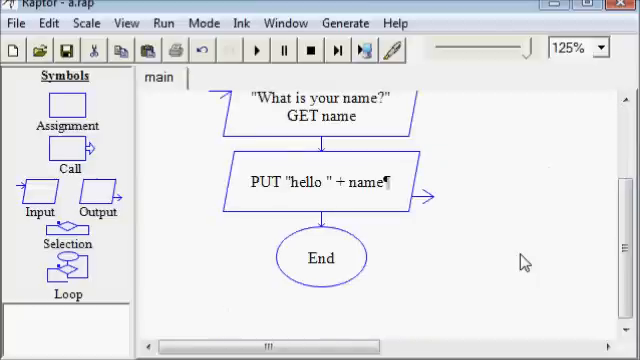
left_click(396, 22)
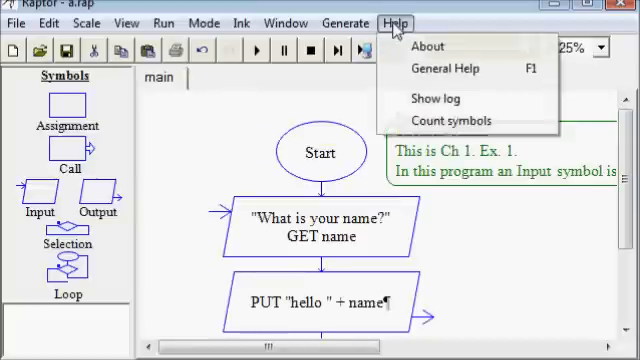
mouse_move(446, 68)
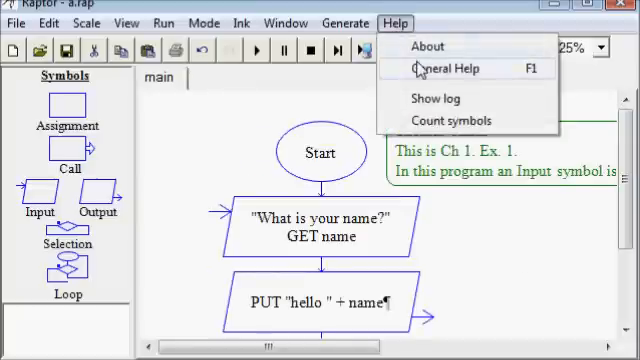
left_click(448, 68)
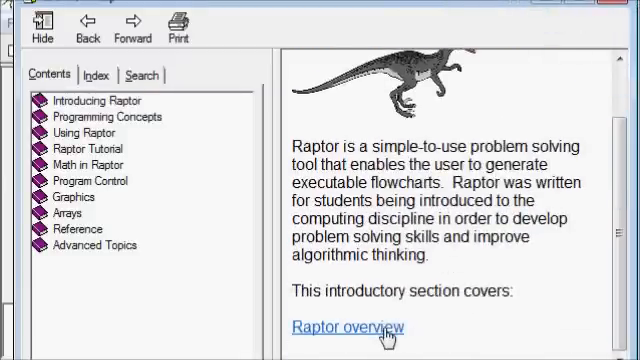
left_click(348, 328)
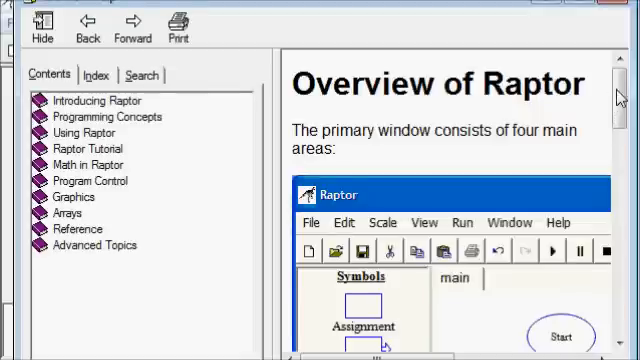
scroll("down", 3)
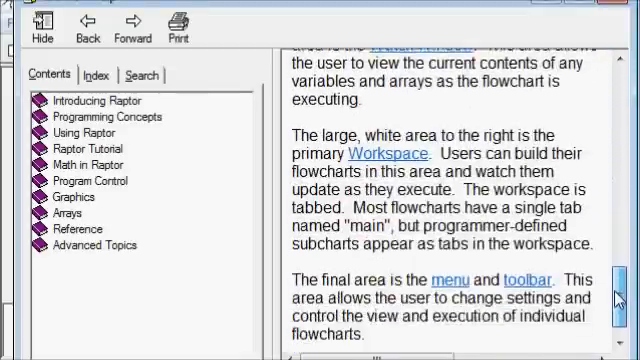
scroll("down", 3)
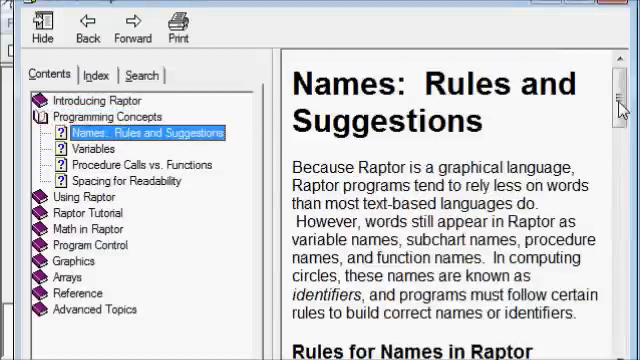
scroll("down", 3)
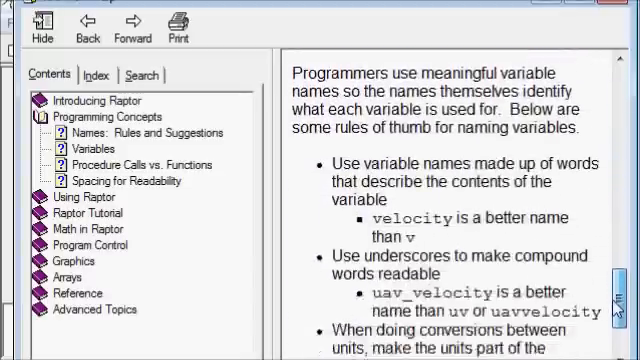
scroll("down", 3)
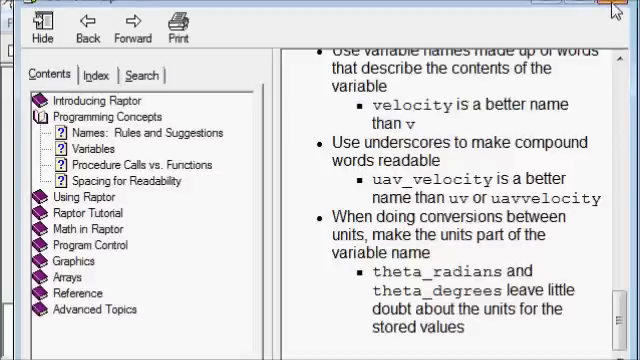
mouse_move(616, 12)
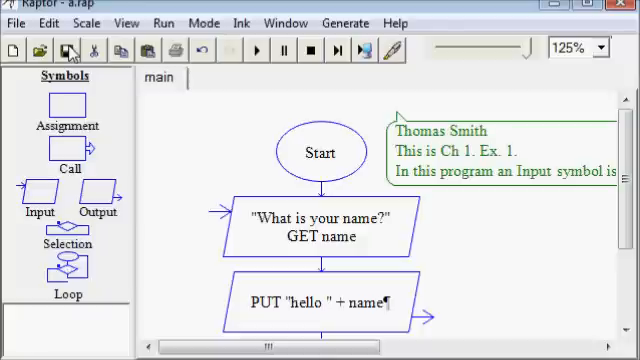
Step: Bring up the Save As dialog from the File menu, landing in the Downloads folder
left_click(16, 24)
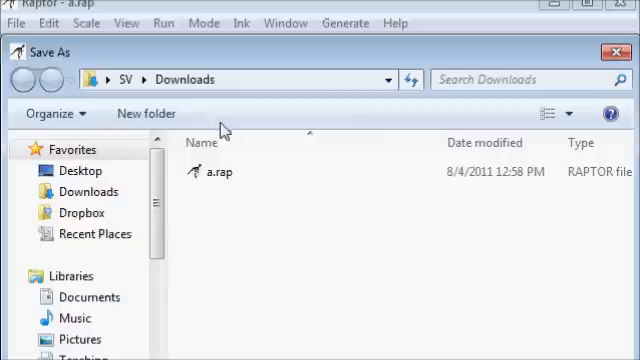
mouse_move(216, 172)
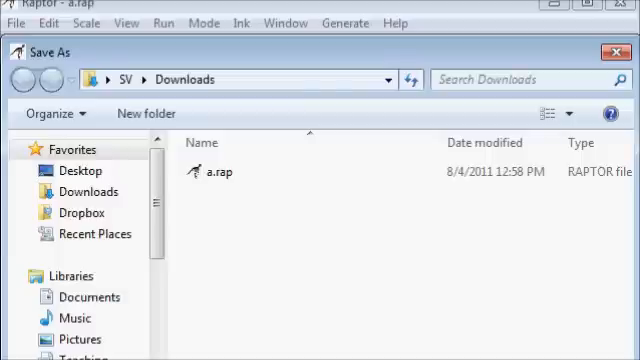
left_click(184, 80)
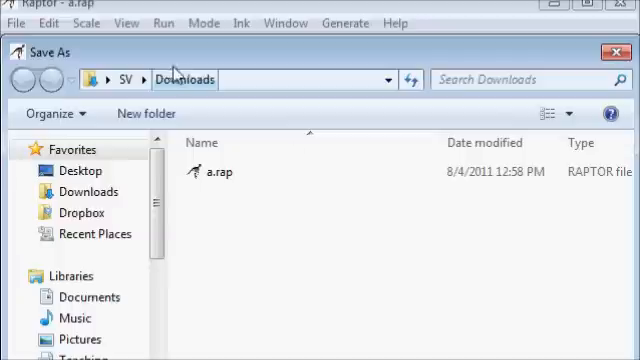
mouse_move(240, 84)
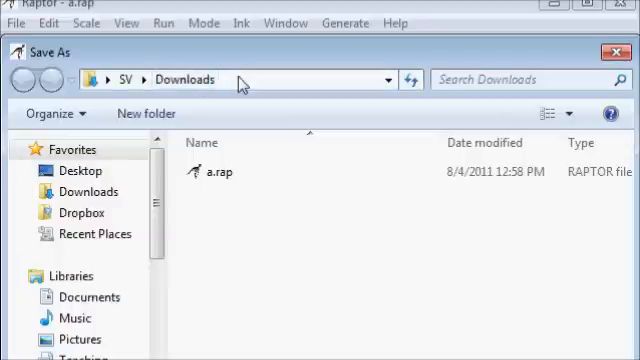